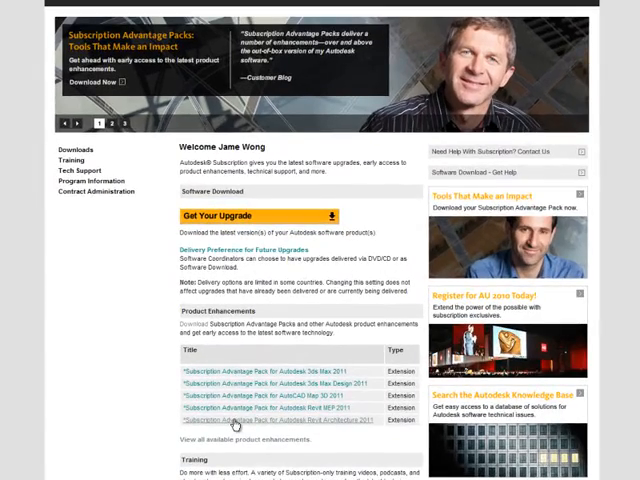
- Go to the Autodesk Revit Server Extension product page under Product Enhancements
left_click(276, 420)
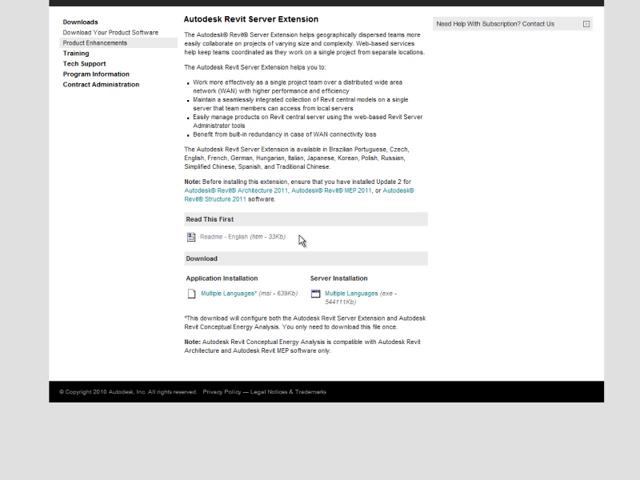
mouse_move(328, 250)
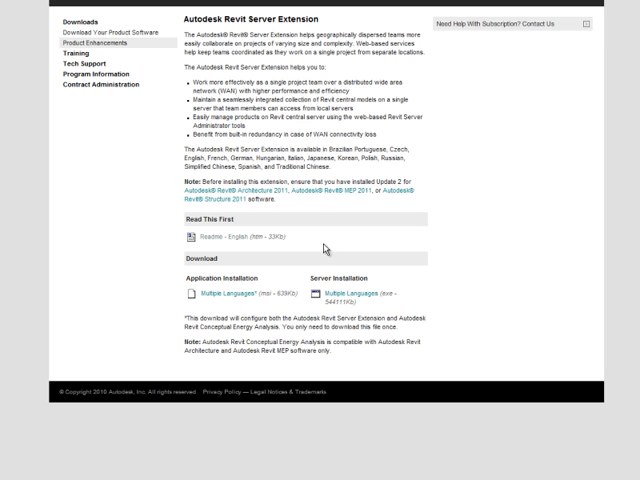
mouse_move(378, 284)
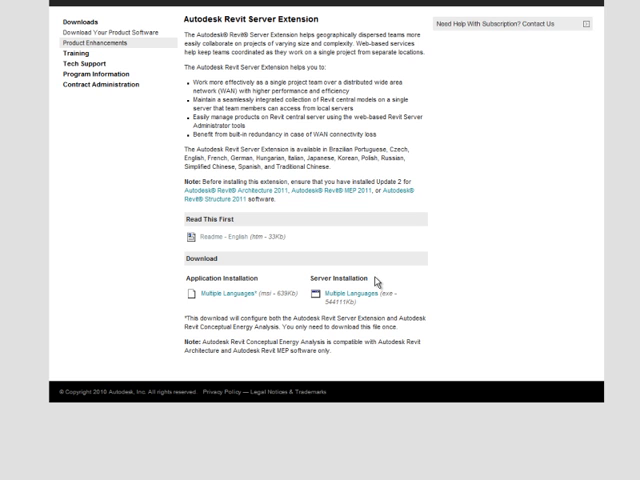
mouse_move(264, 284)
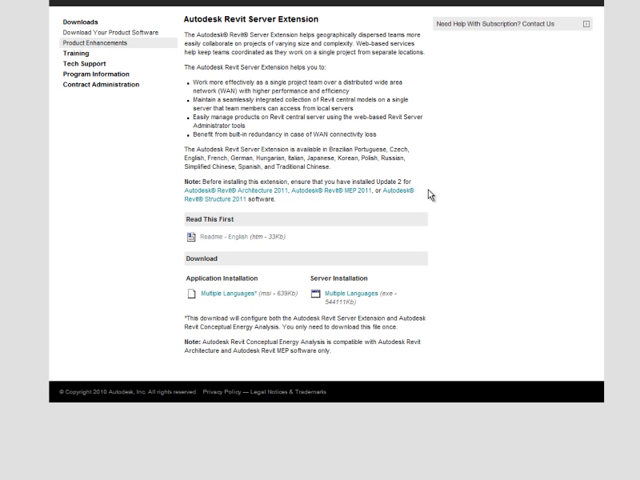
mouse_move(384, 250)
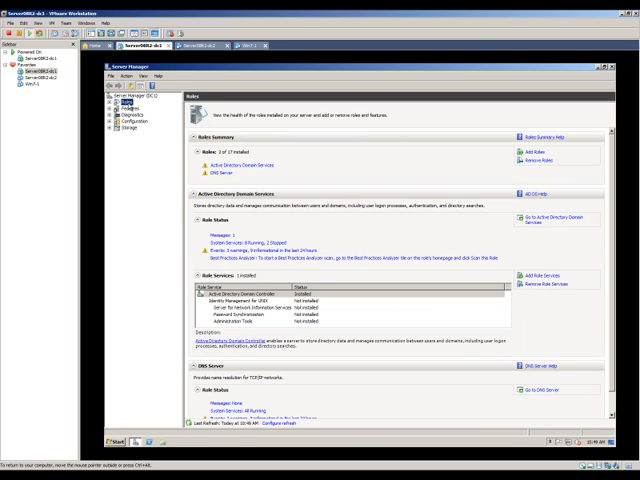
- Add the Application Server role with Web Server (IIS) Support, TCP Port Sharing and TCP Activation
left_click(536, 146)
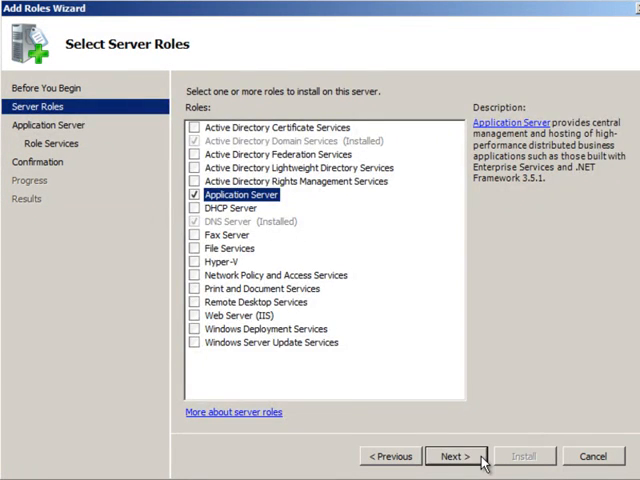
left_click(456, 456)
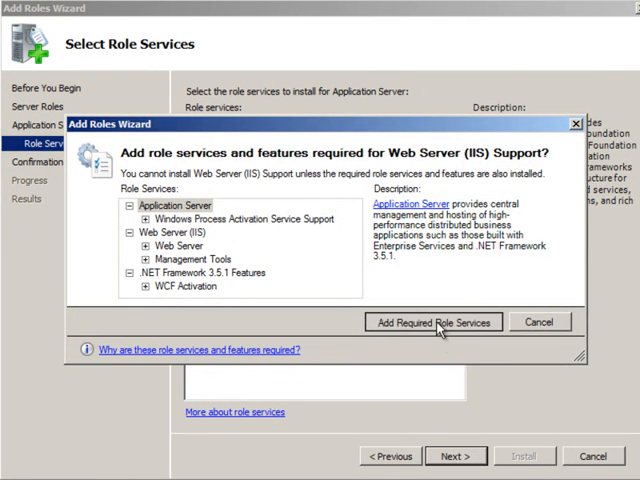
left_click(432, 322)
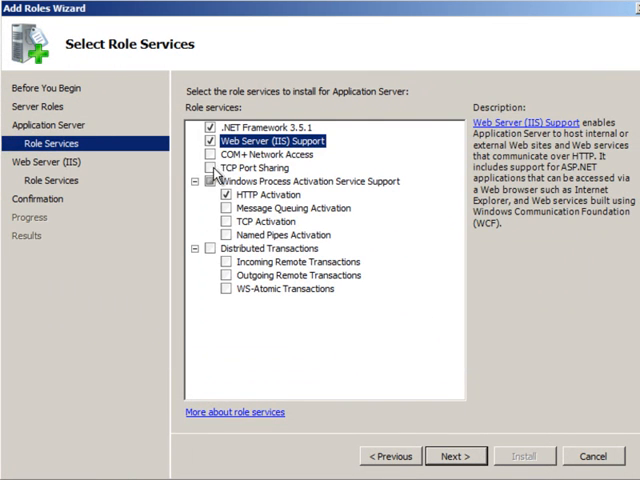
left_click(212, 168)
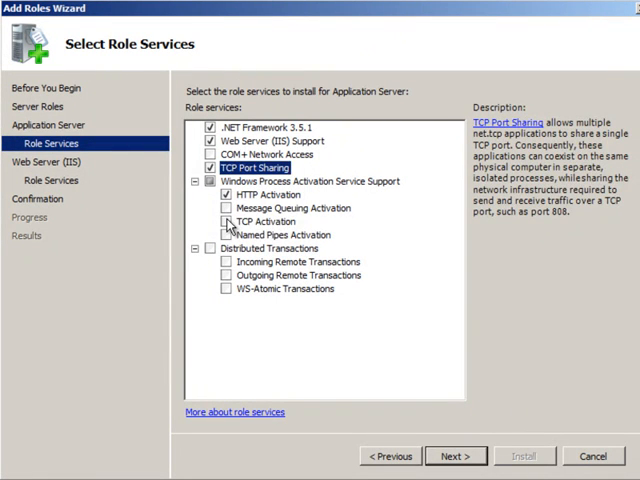
left_click(226, 220)
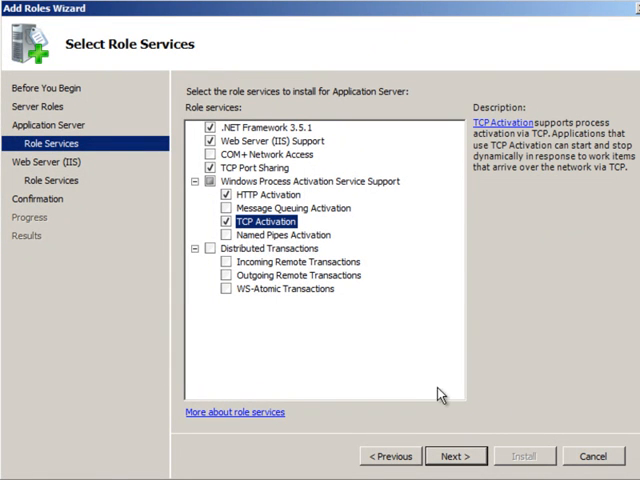
left_click(454, 456)
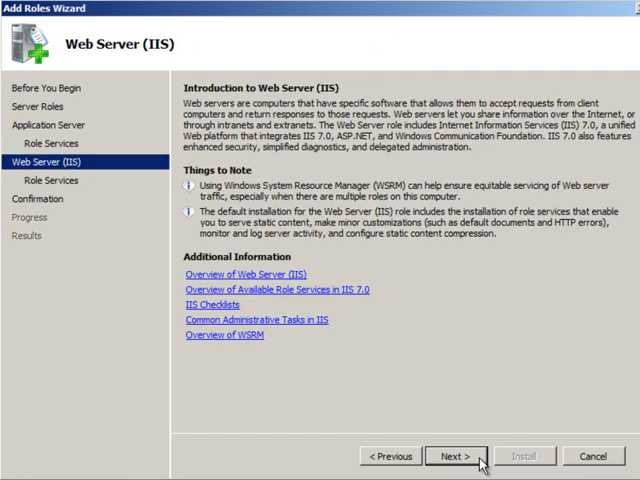
- Select Web Server (IIS) role services such as ASP, CGI, Server Side Includes and authentication, reaching the confirmation summary
left_click(456, 456)
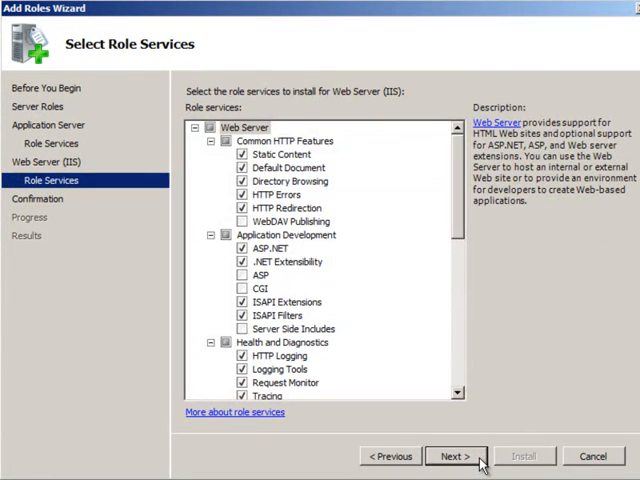
mouse_move(468, 200)
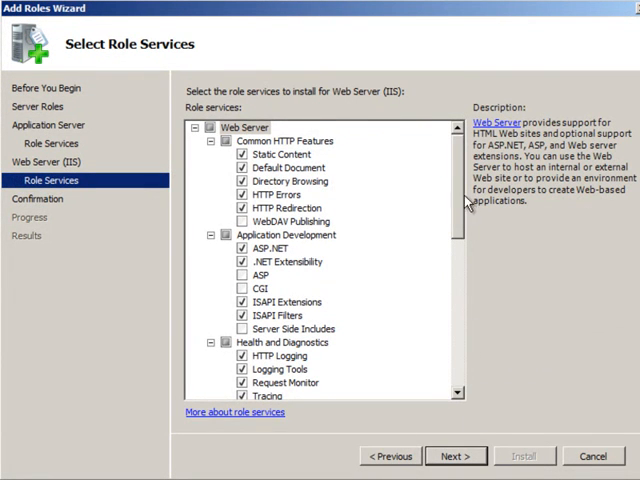
scroll("down", 3)
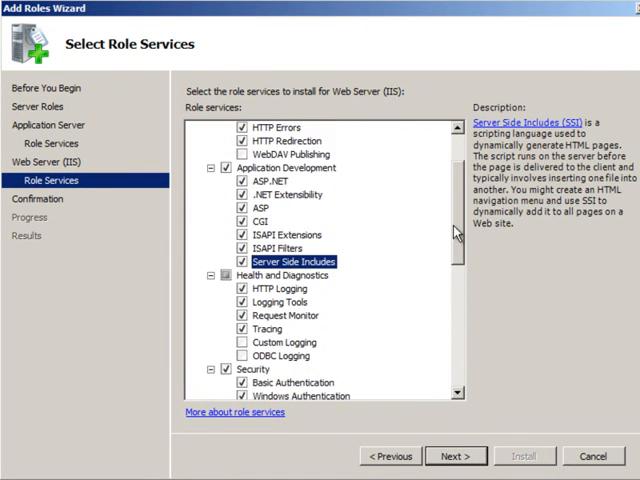
scroll("up", 3)
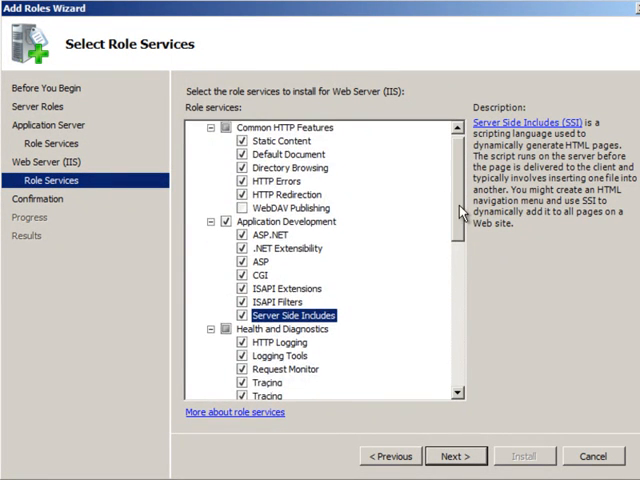
scroll("down", 3)
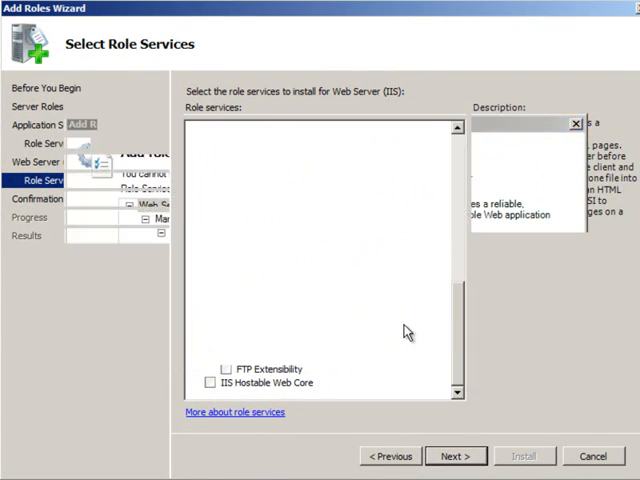
left_click(454, 456)
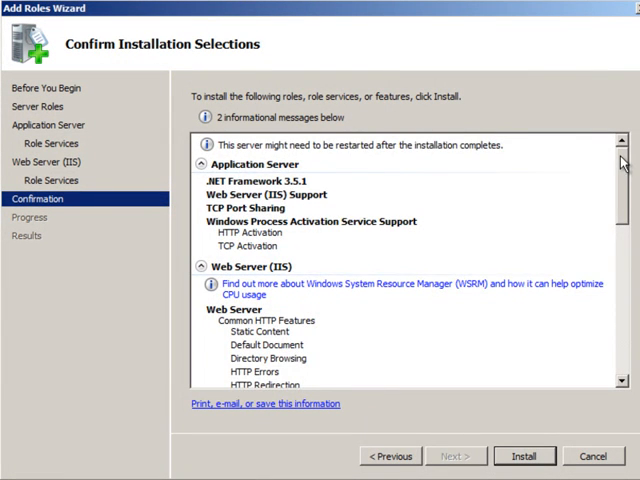
- Install the selected Application Server and Web Server roles and close the results page
scroll("down", 3)
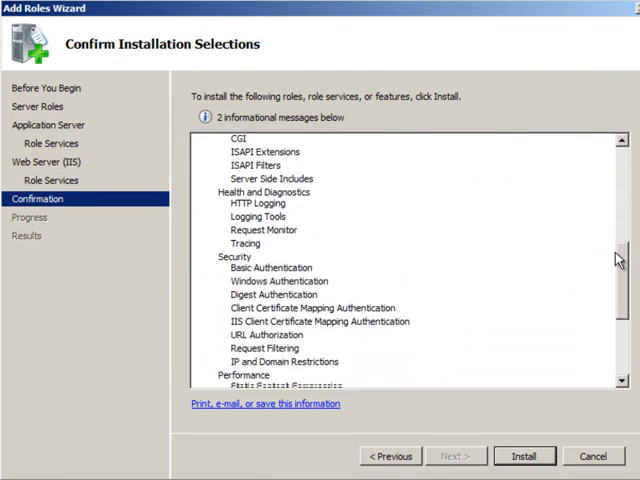
scroll("down", 3)
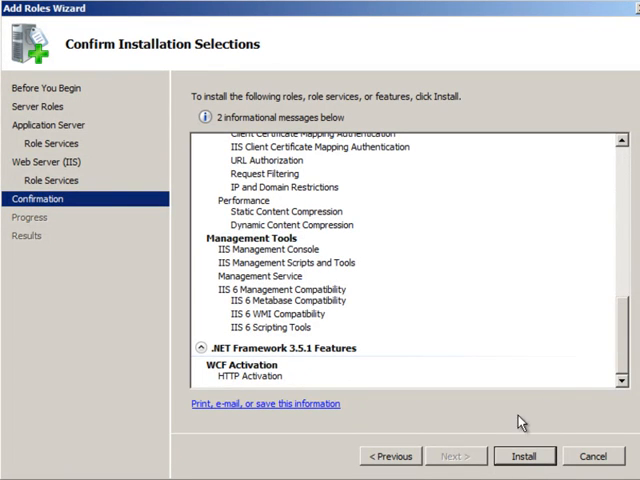
left_click(524, 456)
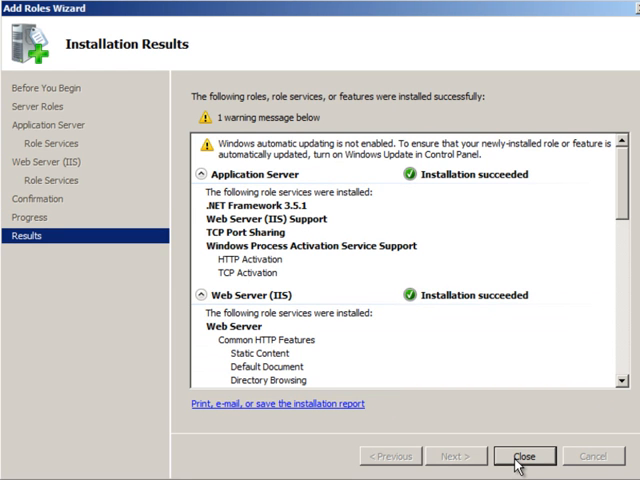
mouse_move(632, 196)
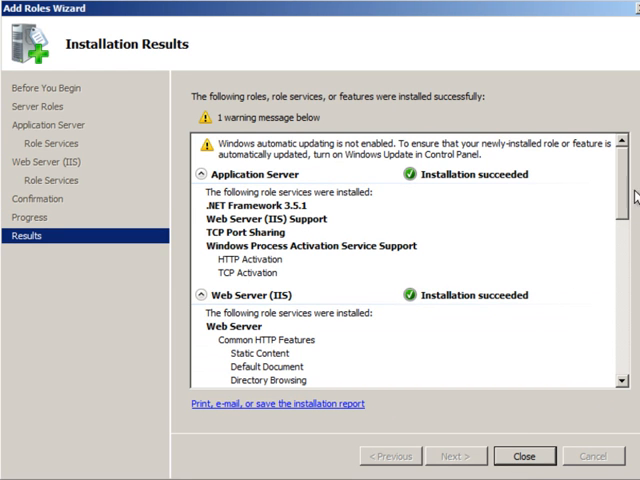
scroll("down", 3)
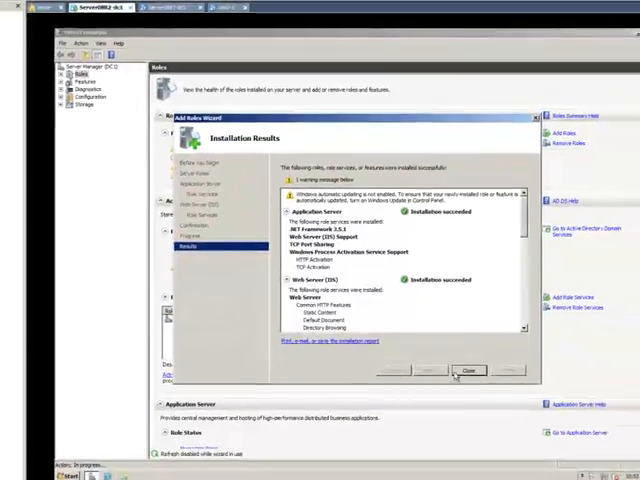
left_click(468, 368)
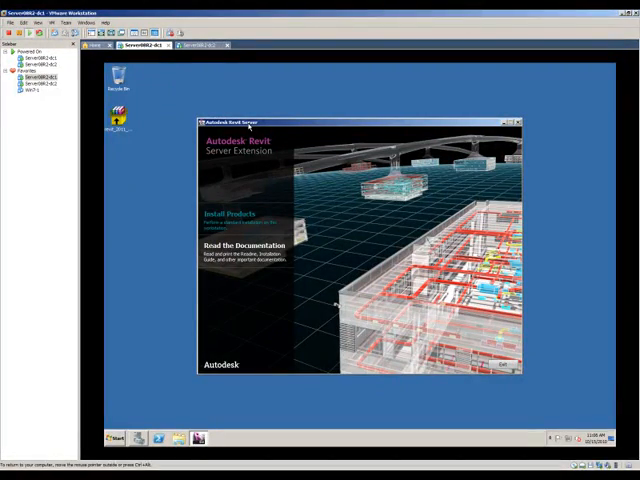
- Start Install Products and continue with Central server as the server type
left_click(508, 120)
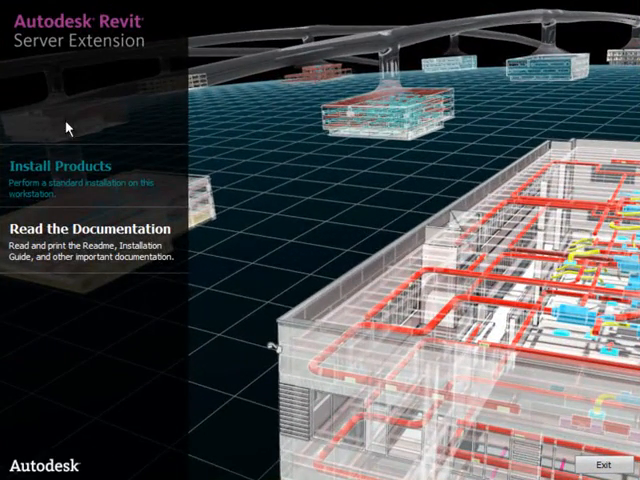
left_click(62, 164)
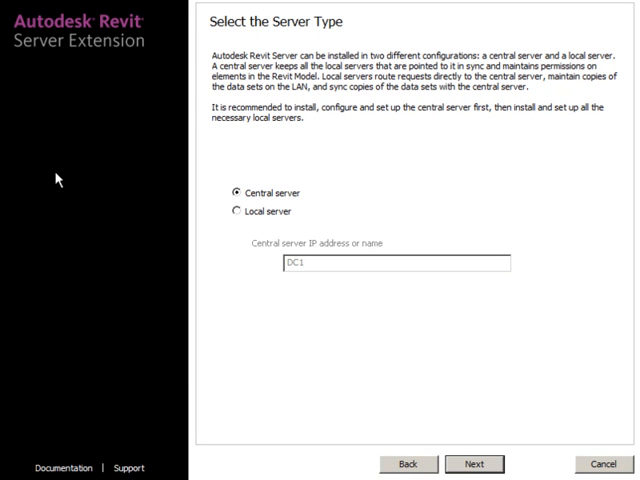
mouse_move(96, 206)
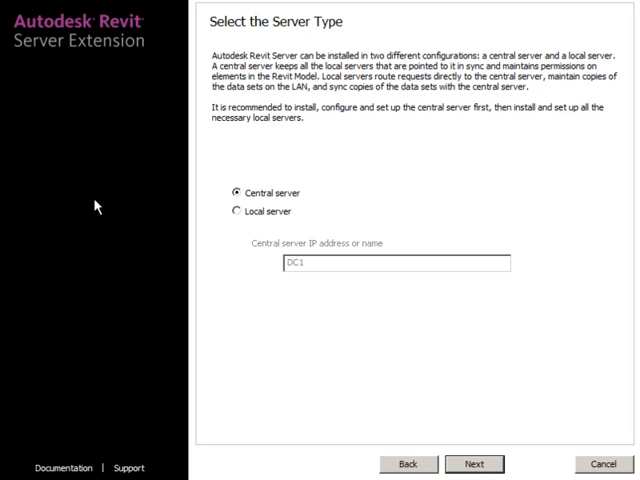
left_click(472, 464)
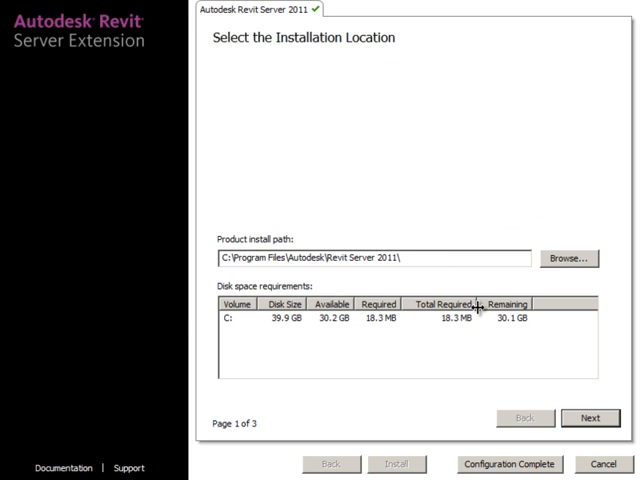
- Accept default install, projects and cache paths, complete configuration and install Revit Server 2011
left_click(590, 416)
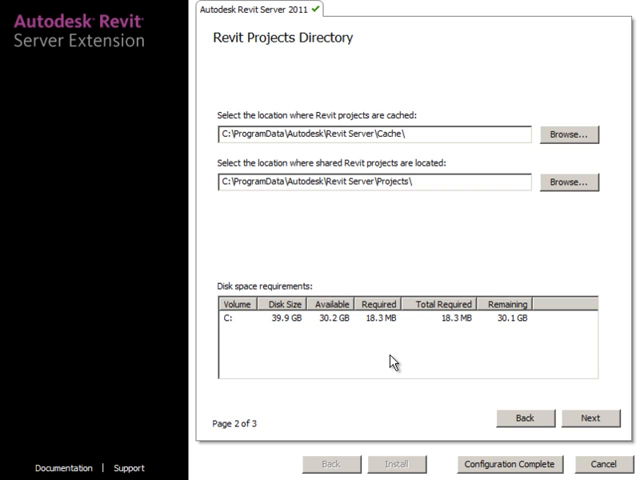
left_click(590, 416)
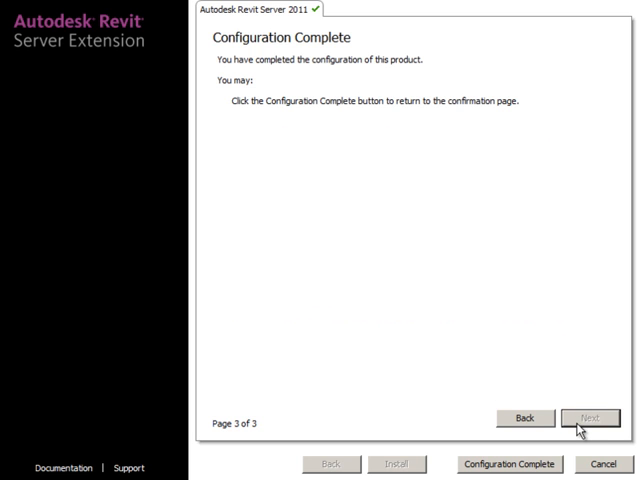
left_click(508, 464)
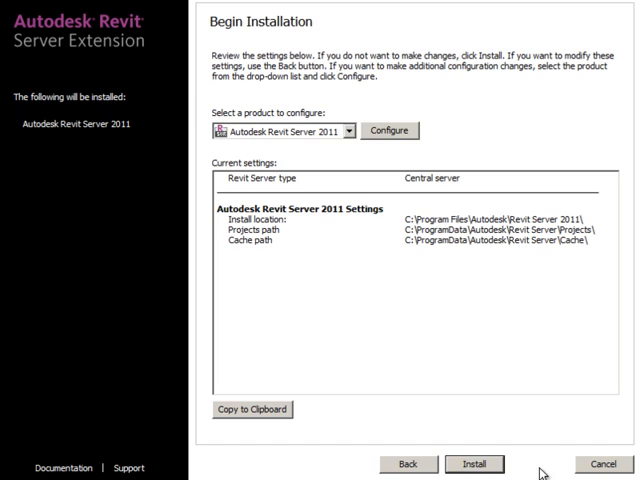
left_click(474, 464)
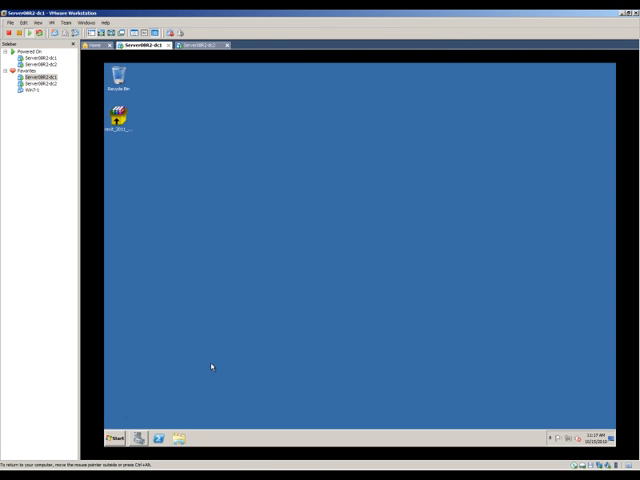
- Launch Internet Explorer, enter the address dc1 and bring up Internet Options
left_click(116, 440)
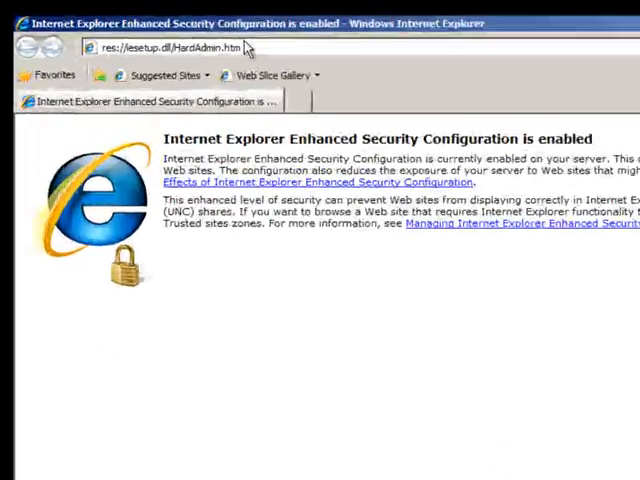
type("dc1")
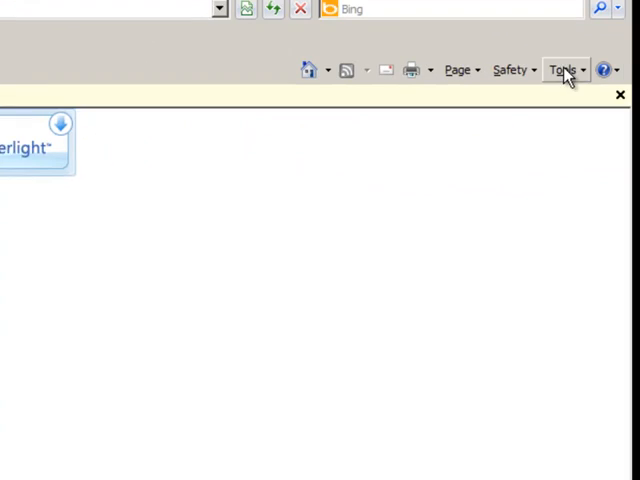
left_click(564, 68)
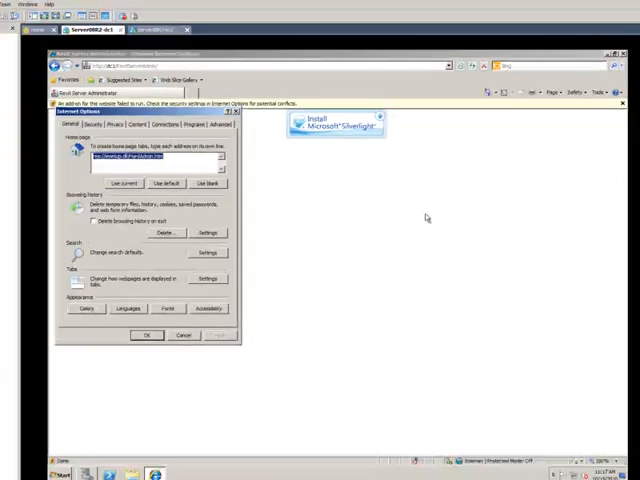
left_click(90, 124)
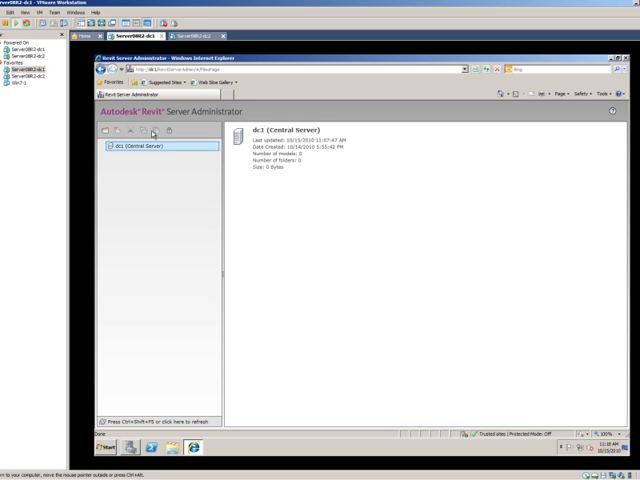
mouse_move(170, 132)
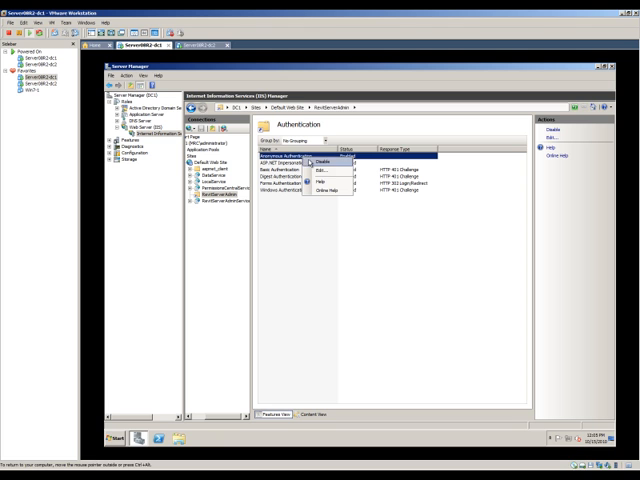
- Toggle Enable/Disable on an authentication method for the Revit Server application
left_click(318, 160)
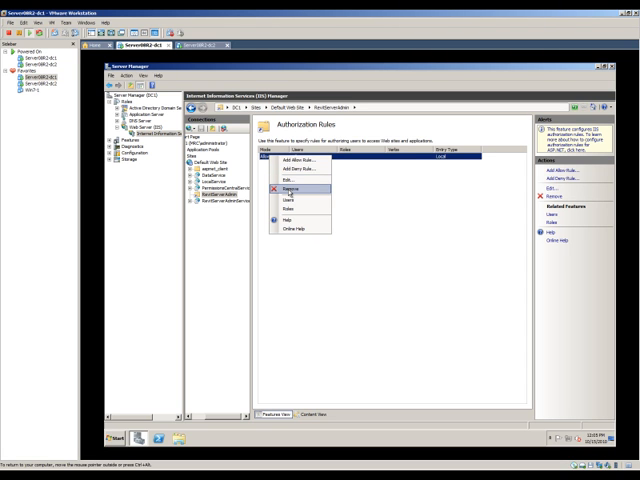
- Remove the existing authorization rule and add an Allow rule for the Administrators role
left_click(292, 188)
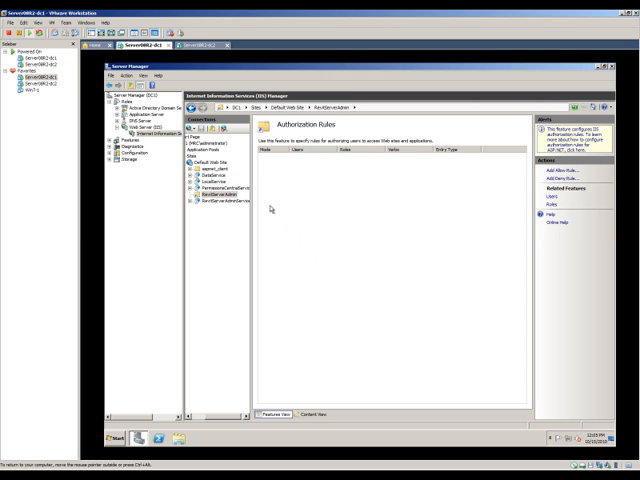
left_click(566, 176)
type("EM Administrators")
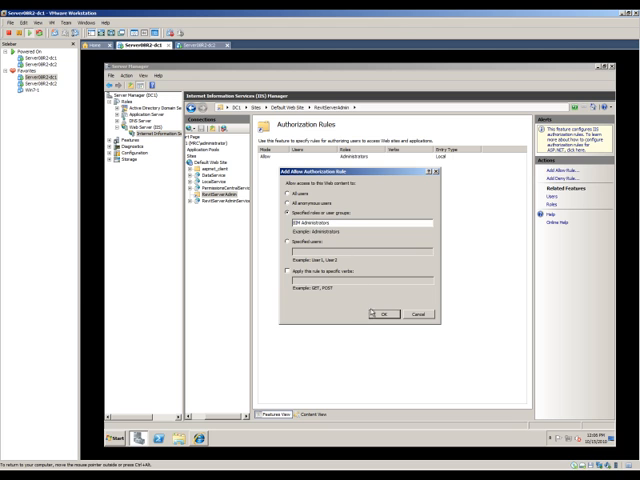
left_click(384, 314)
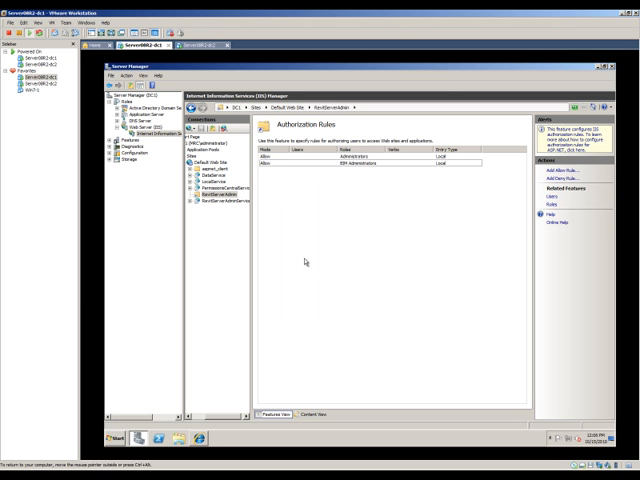